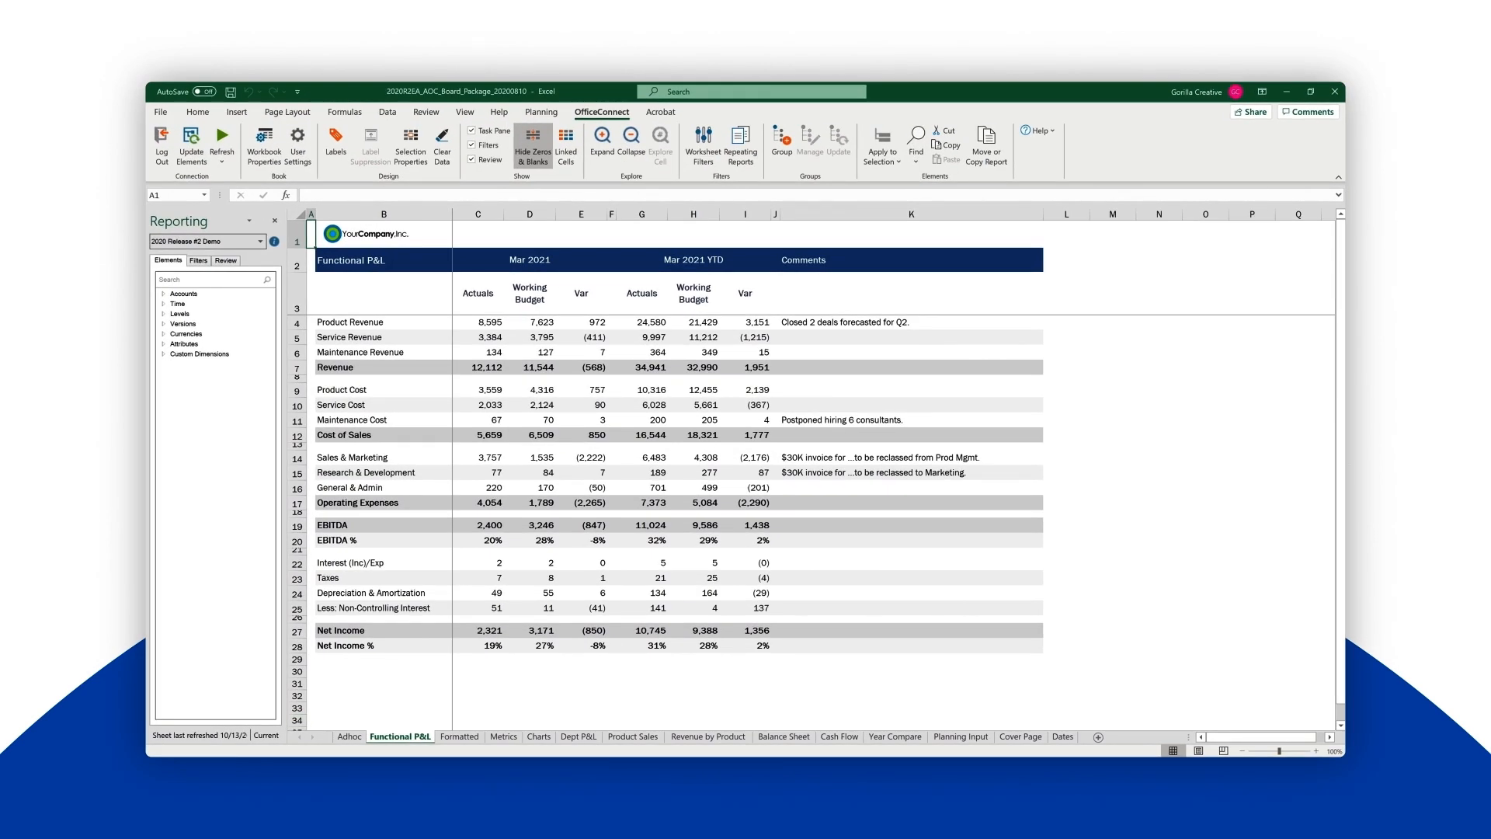
- Review the Formatted, Metrics and Charts sheets, then pick a new Workbook Properties report date
left_click(459, 737)
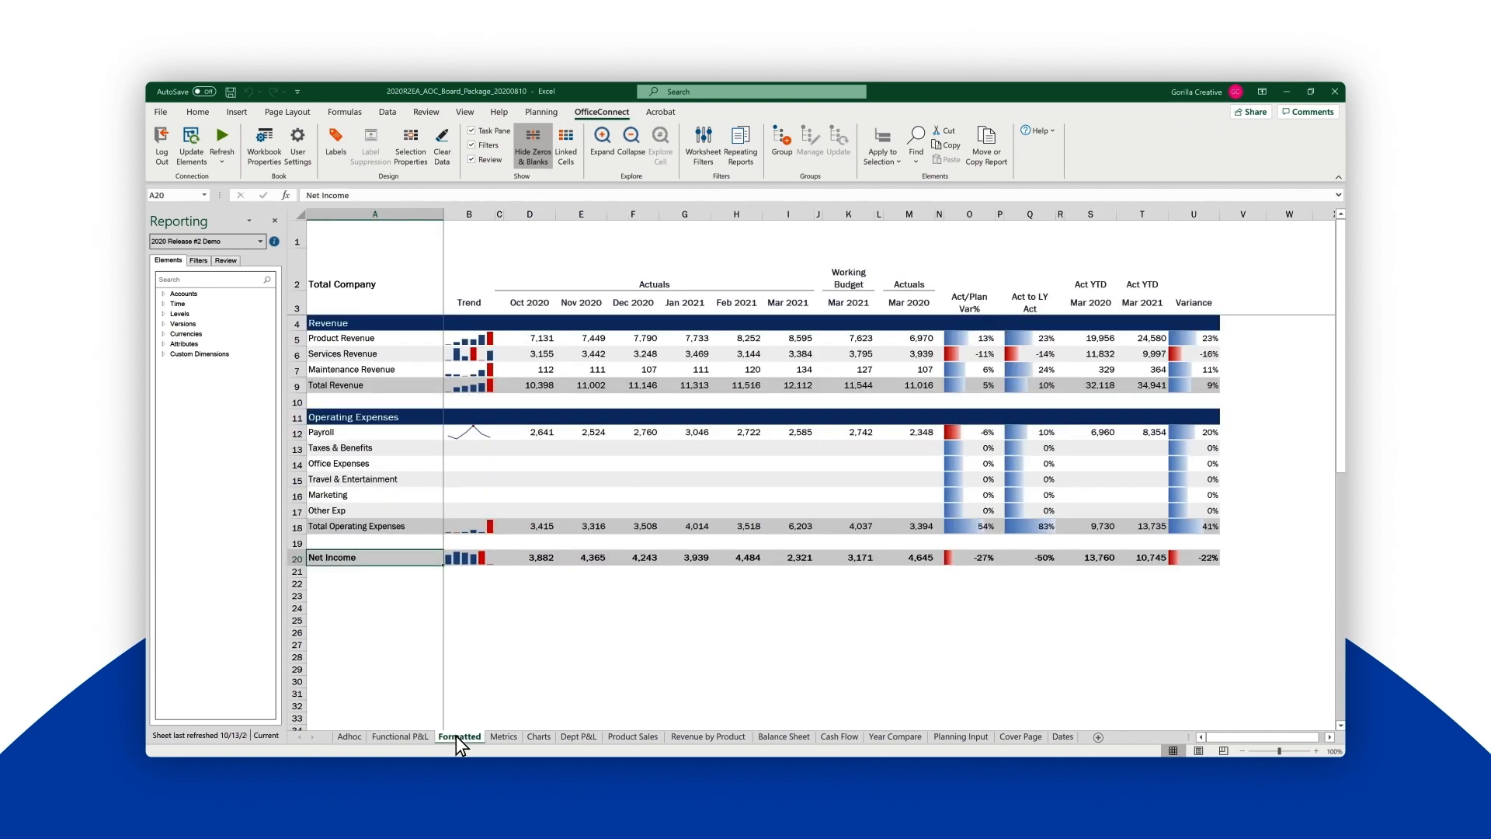
left_click(503, 736)
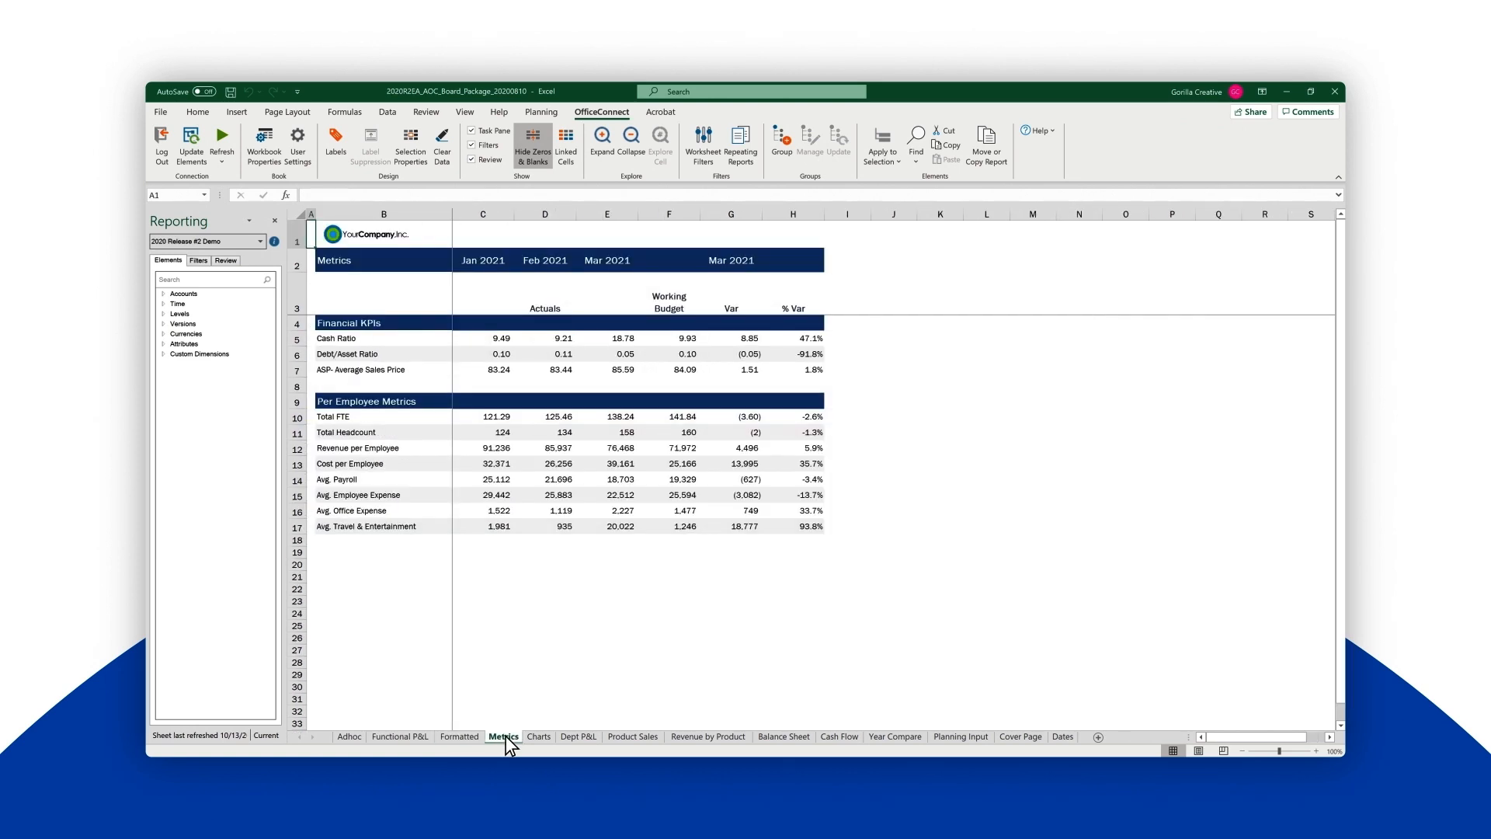
left_click(538, 736)
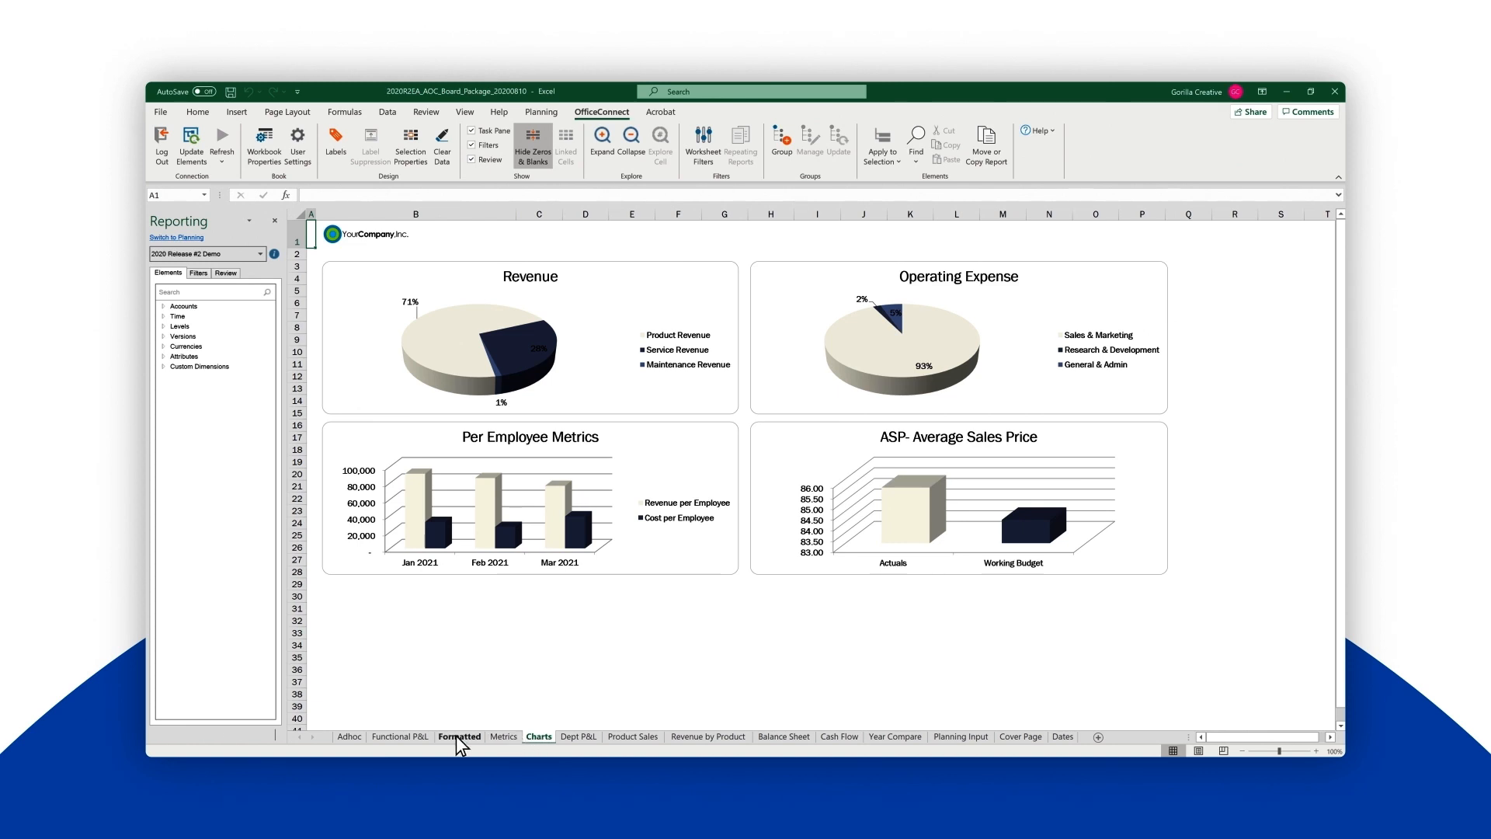
left_click(399, 736)
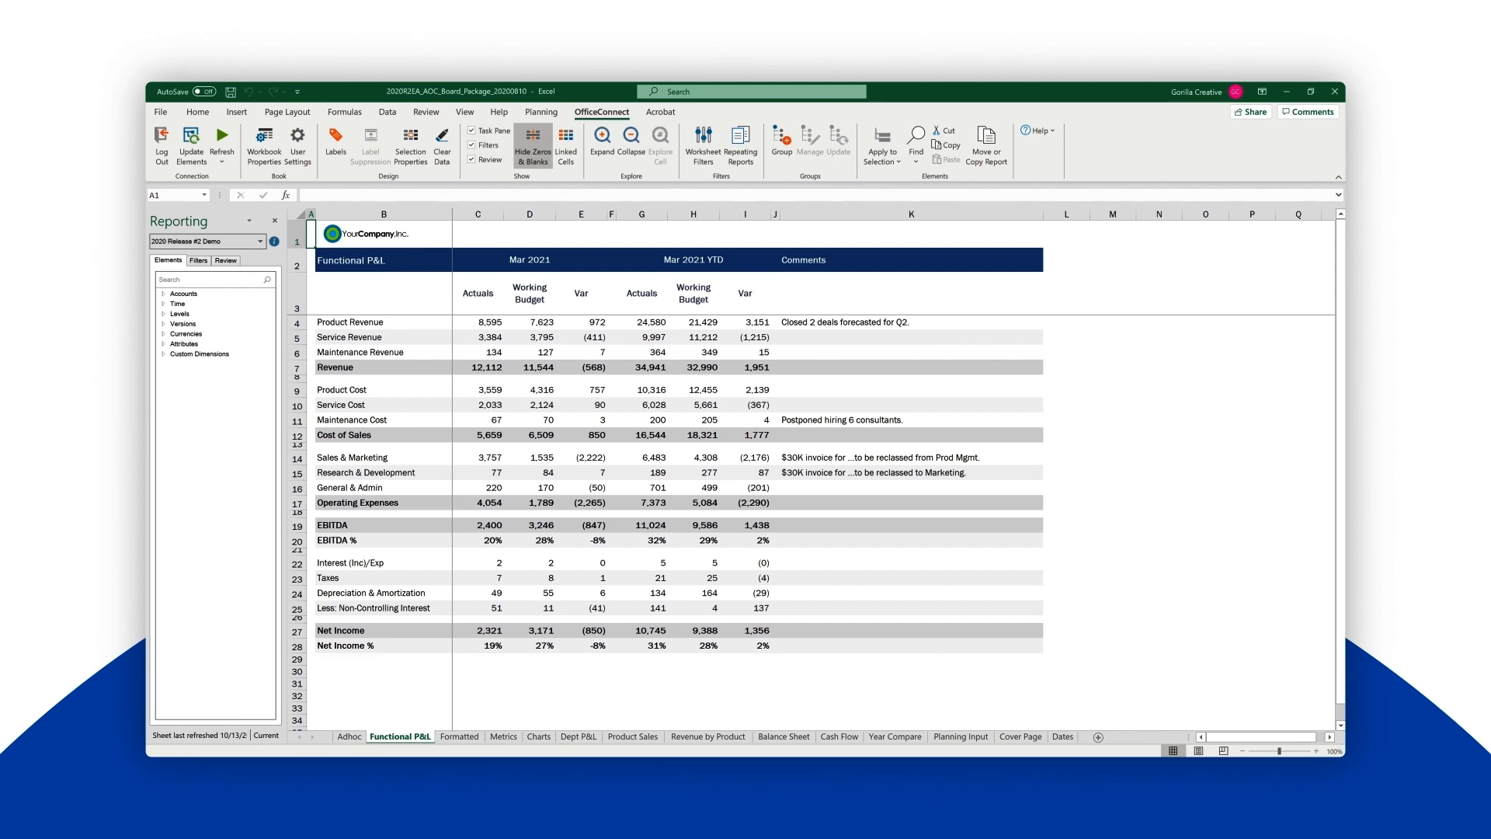
mouse_move(237, 306)
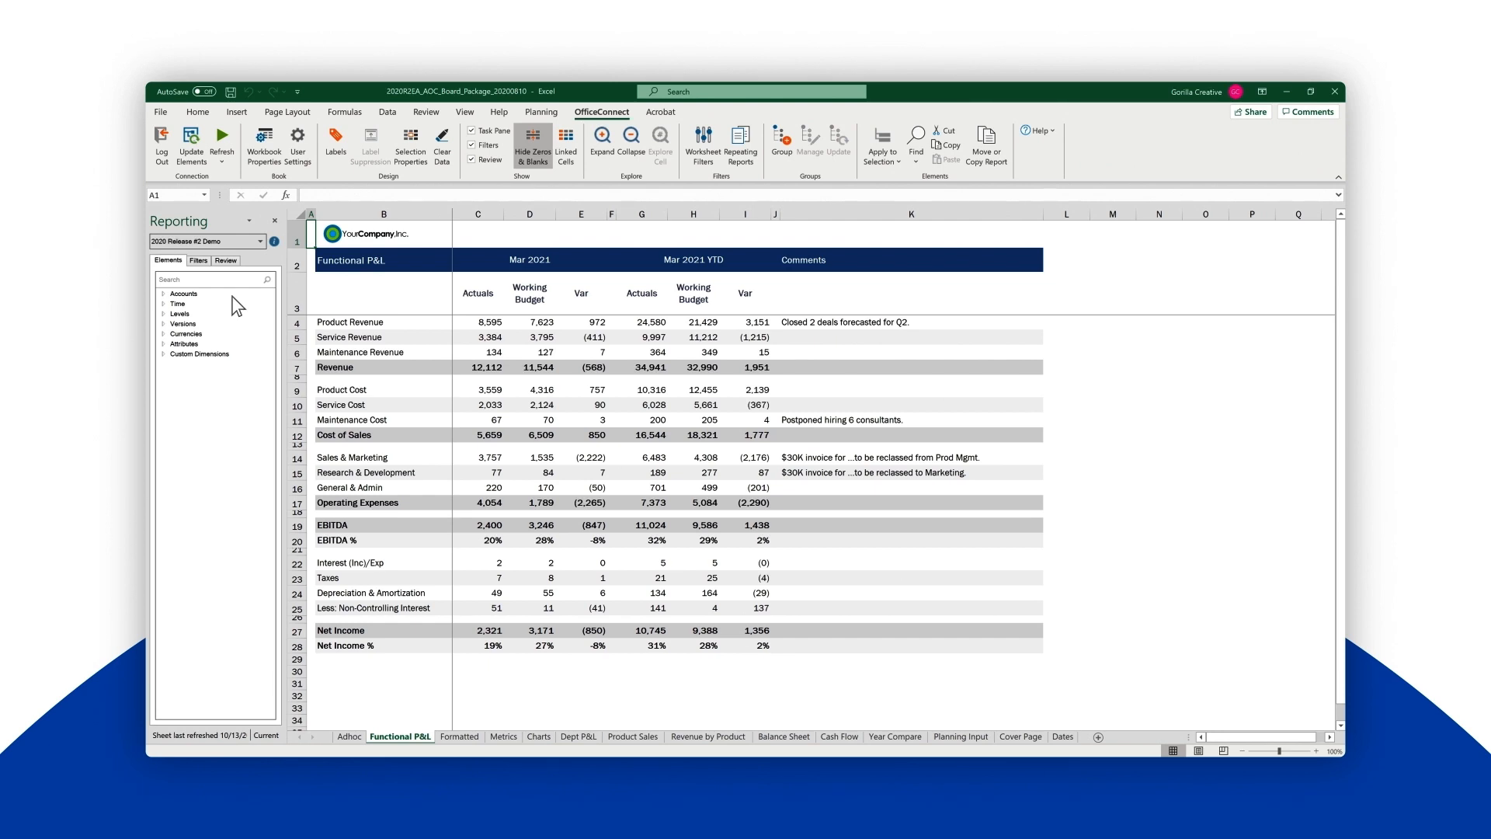
left_click(263, 142)
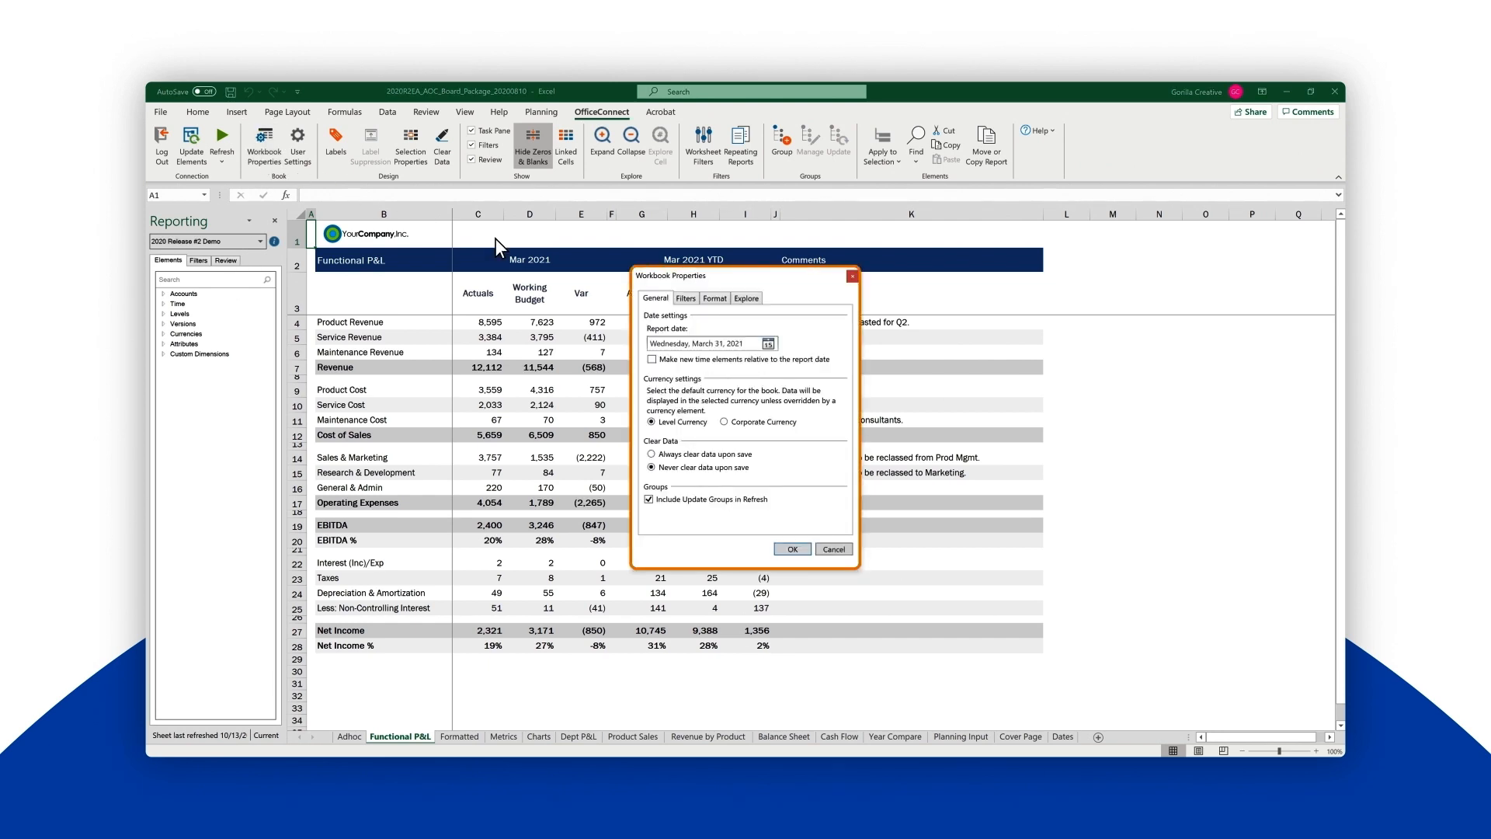
left_click(766, 343)
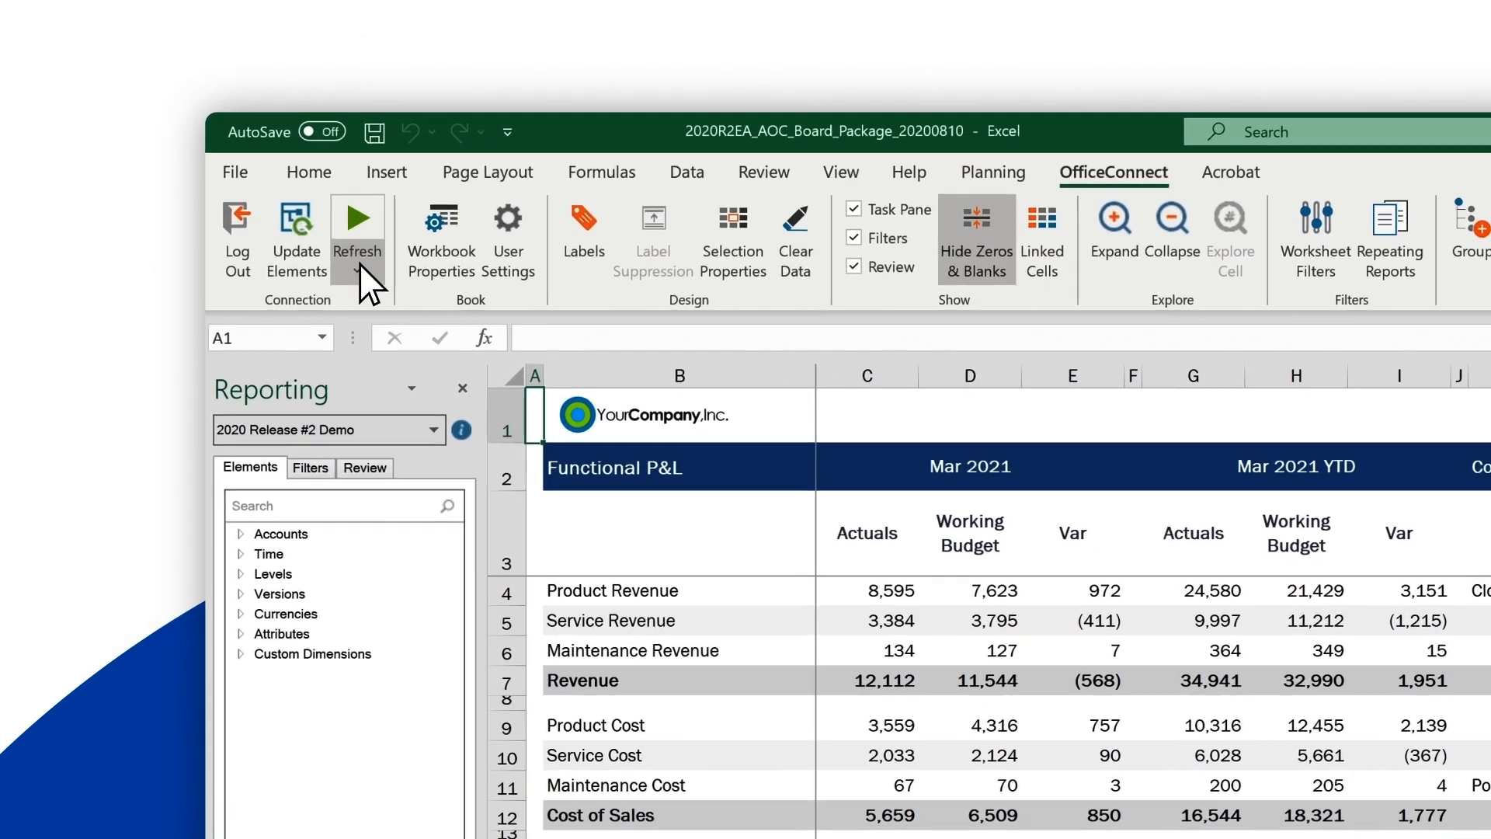
- Refresh all sheets and check the April 2021 Formatted, Metrics and Charts figures
left_click(359, 272)
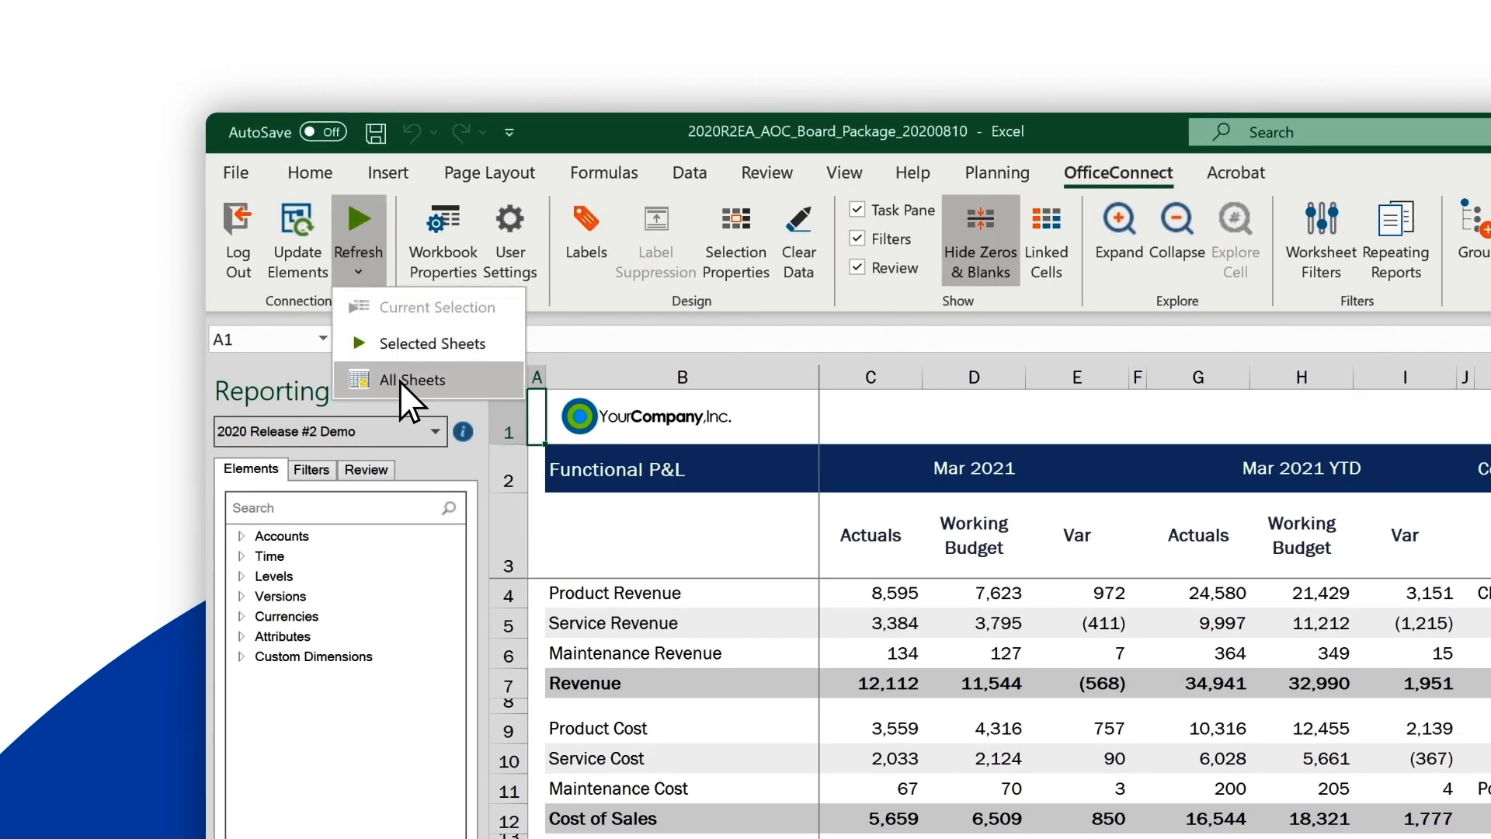
left_click(411, 380)
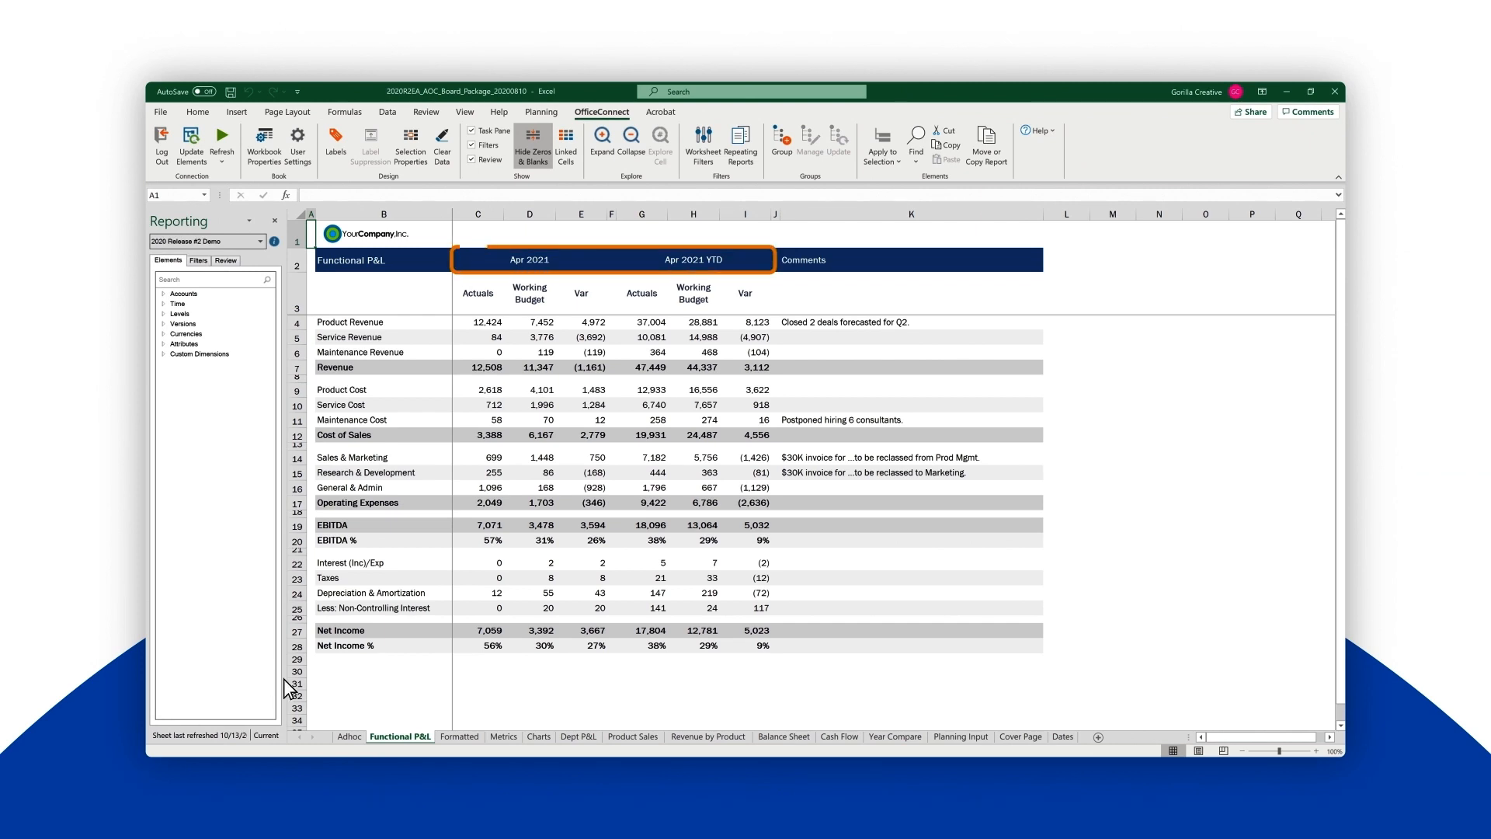
left_click(460, 737)
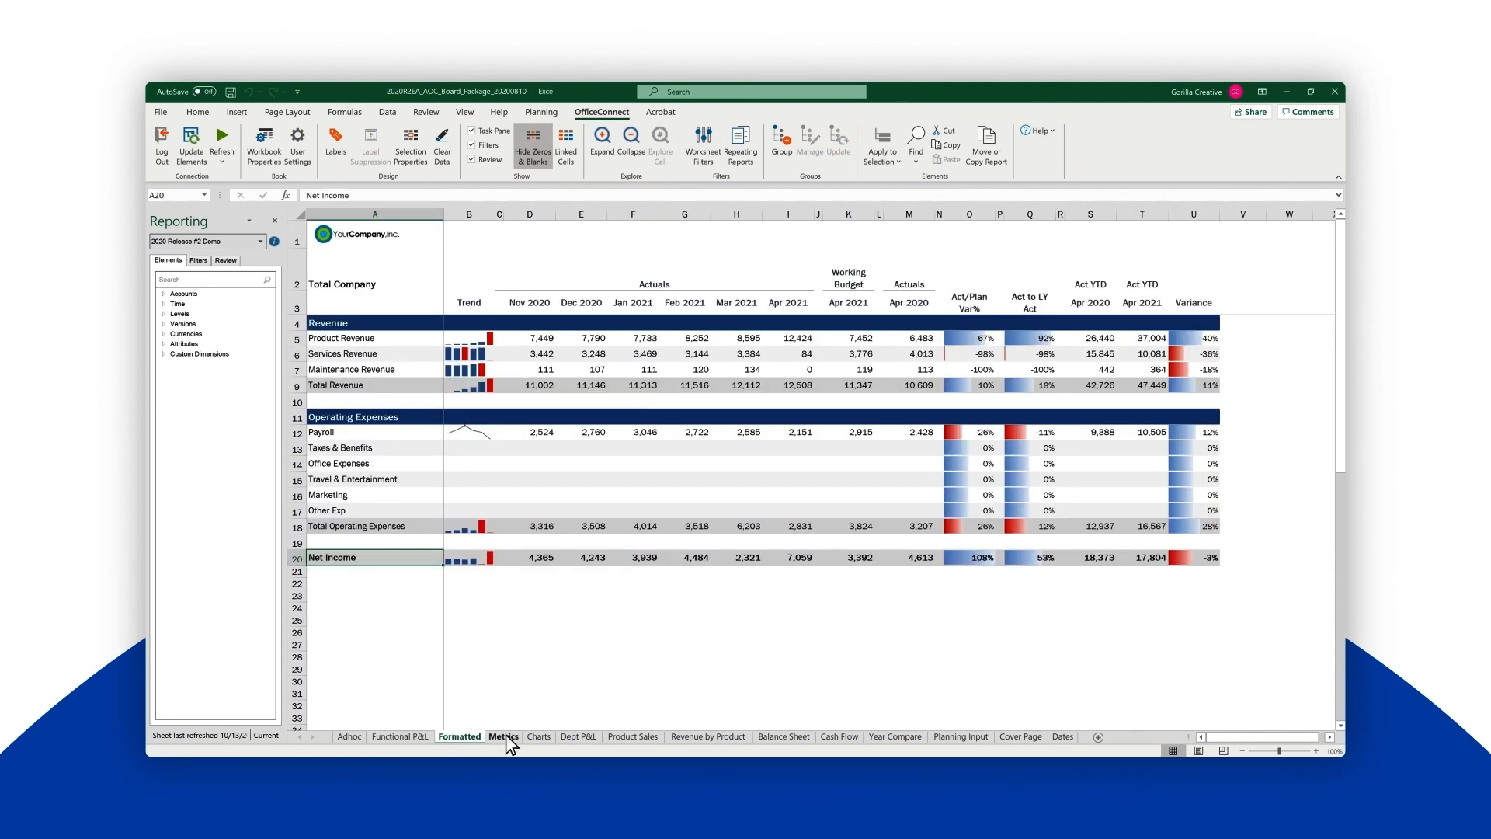
left_click(504, 736)
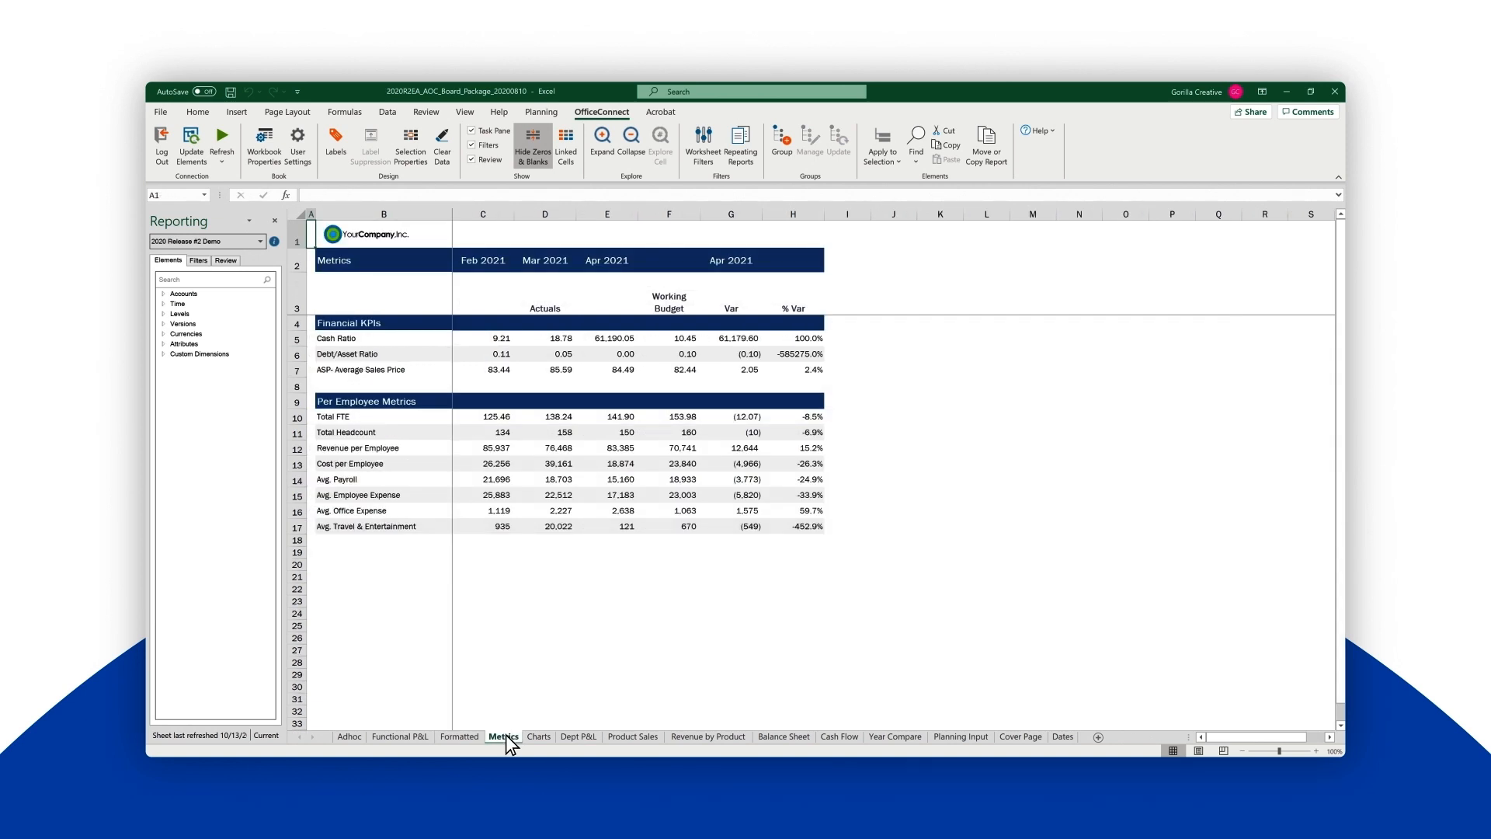
left_click(538, 736)
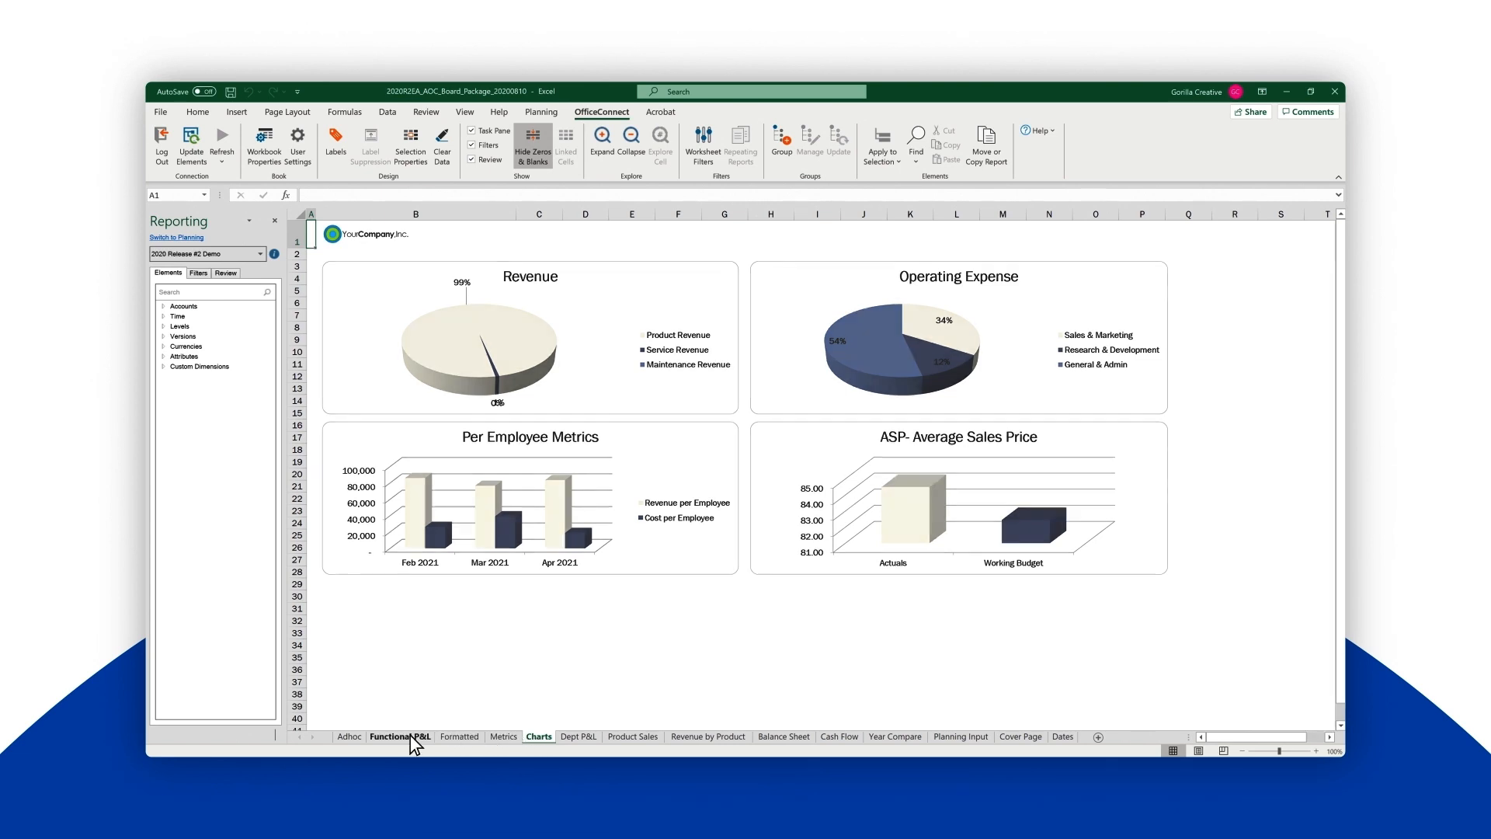
left_click(399, 736)
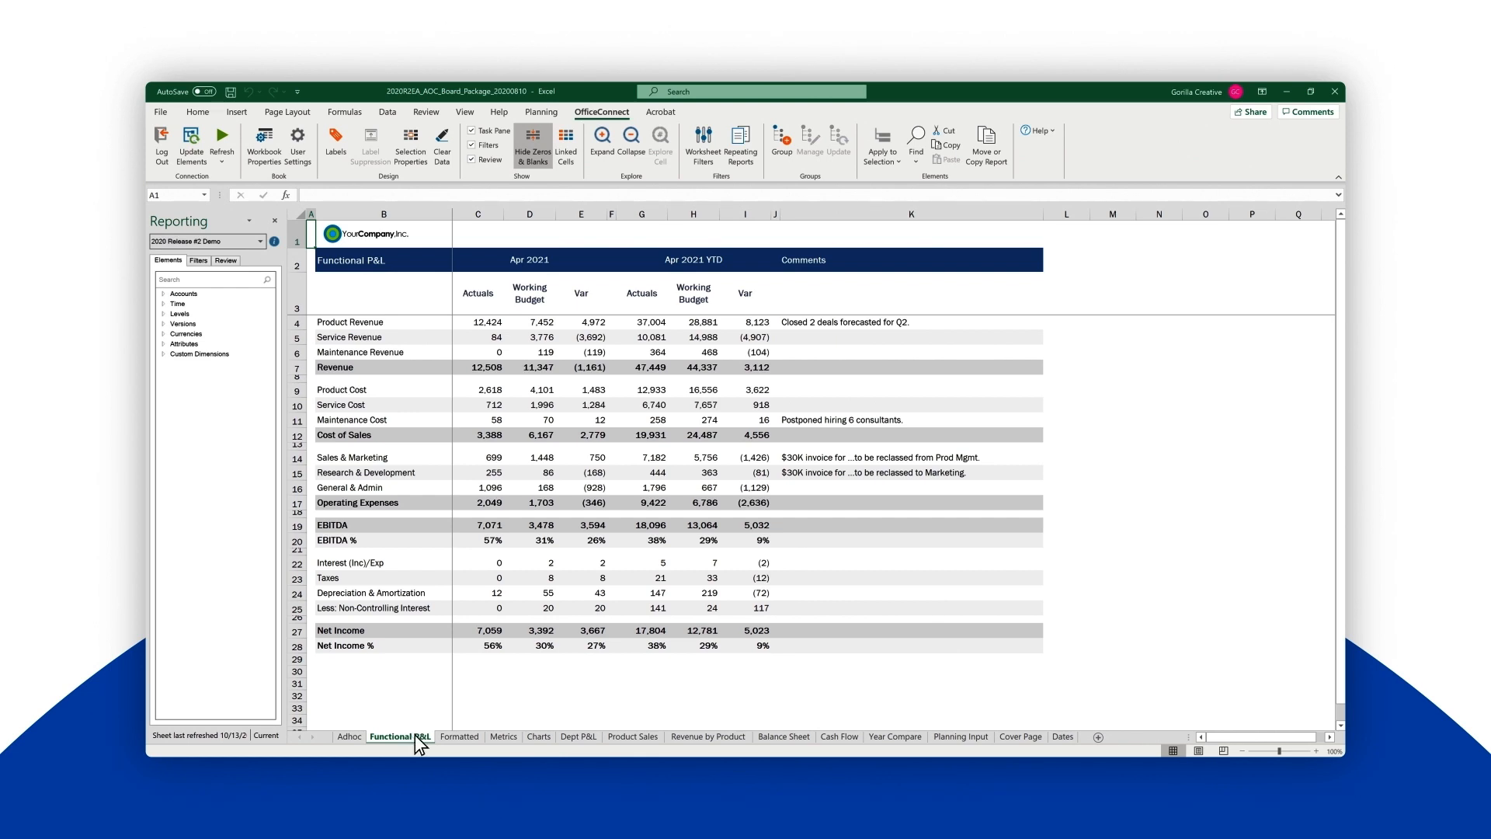
- Open the Formatted sheet and turn on Linked Cells highlighting
left_click(491, 736)
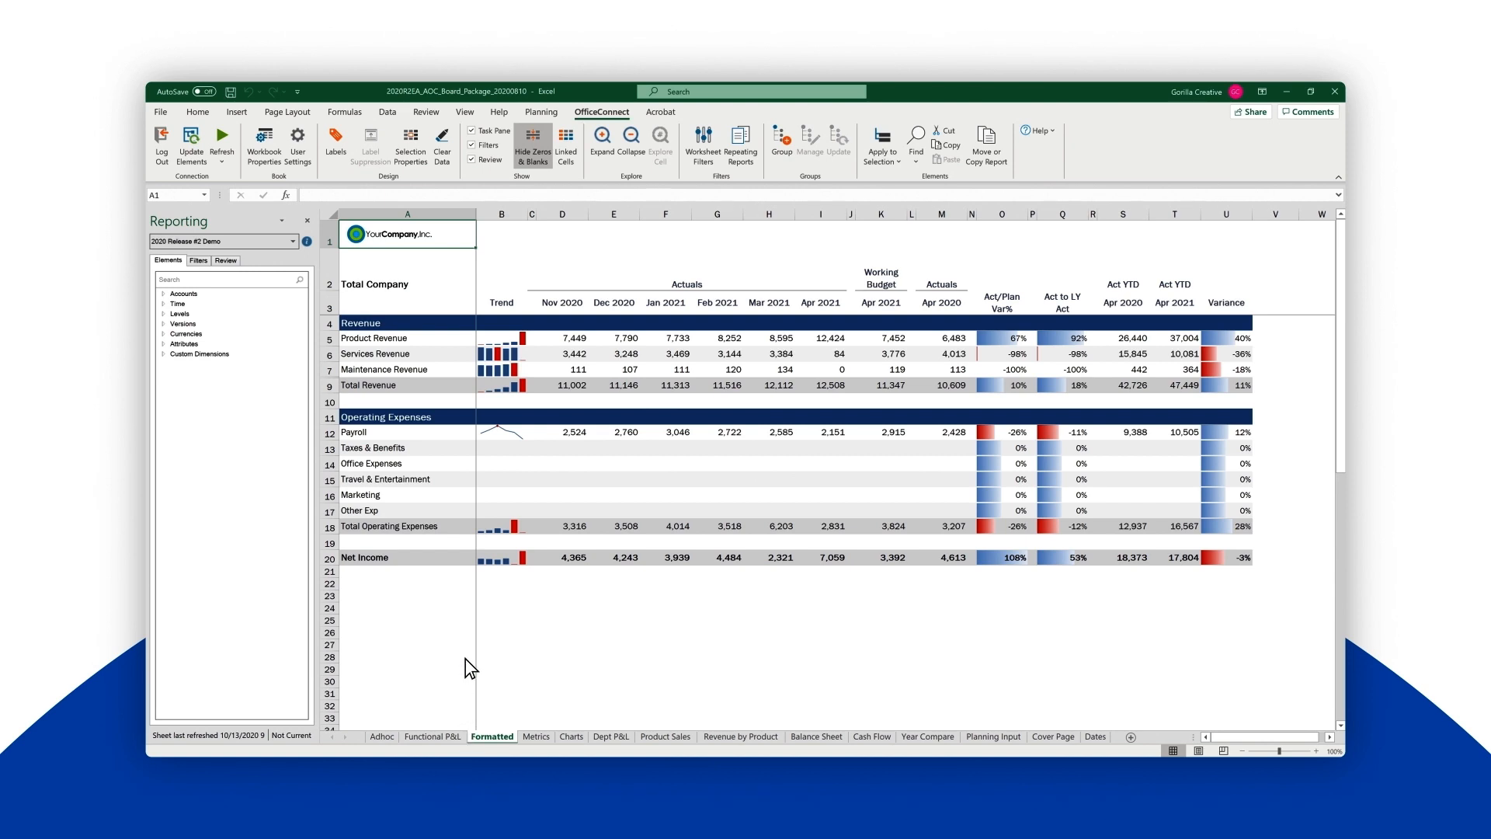
mouse_move(506, 491)
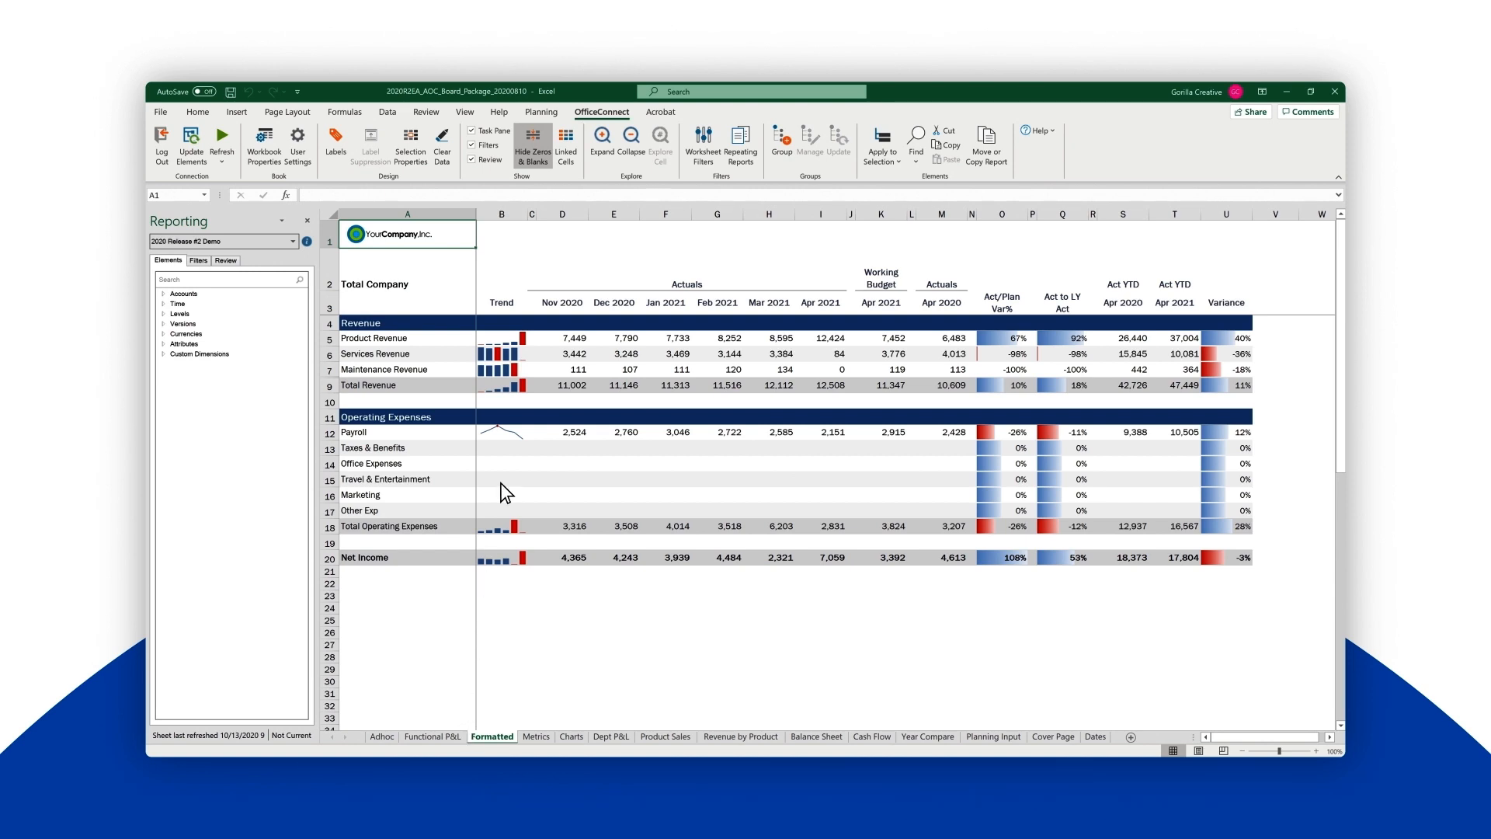
left_click(567, 144)
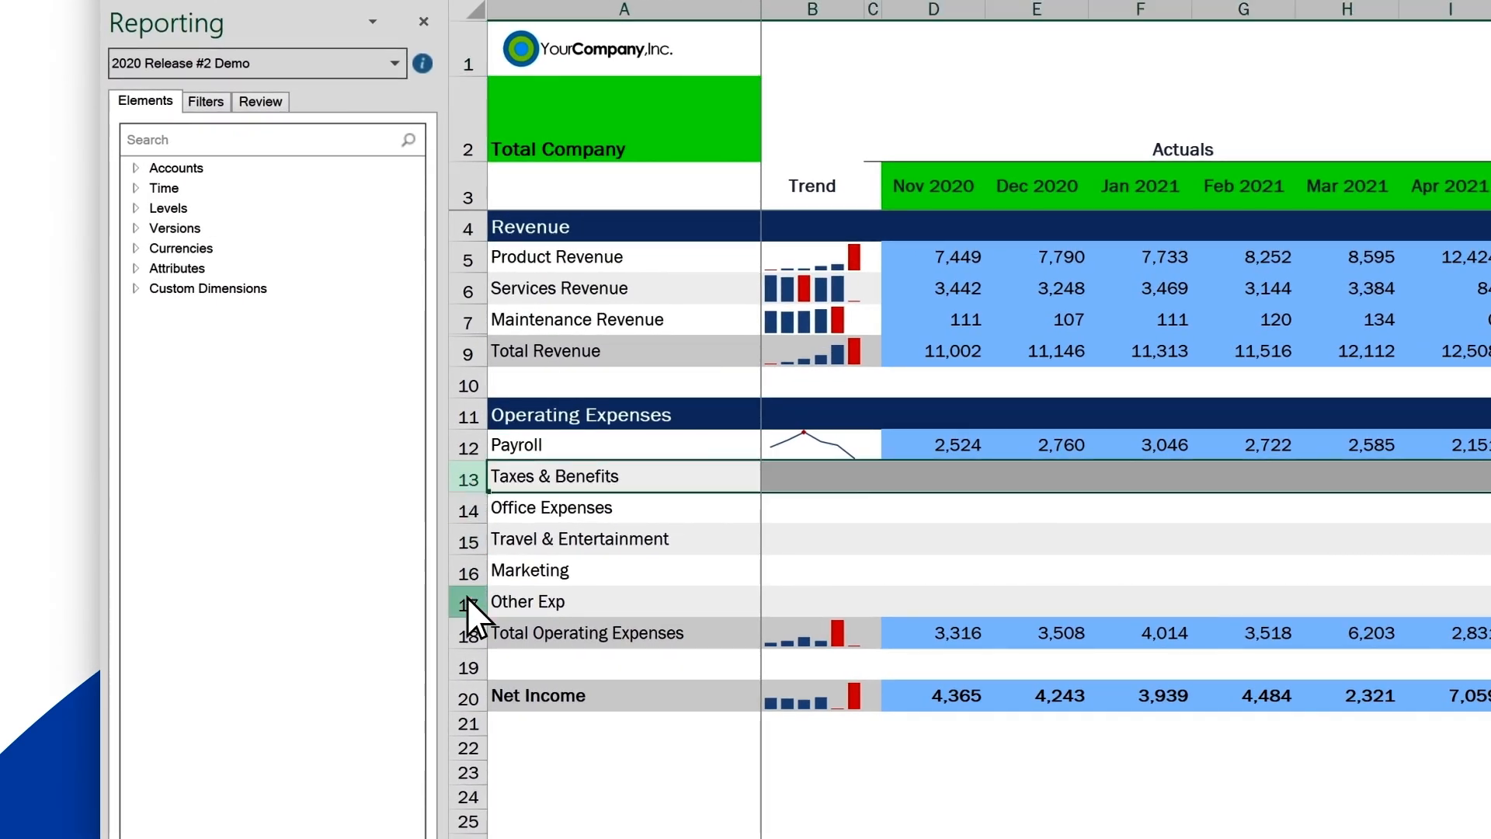
- Fill Taxes & Benefits through Other Exp from 6000 Operating Expenses accounts, then turn off Linked Cells
left_click(135, 168)
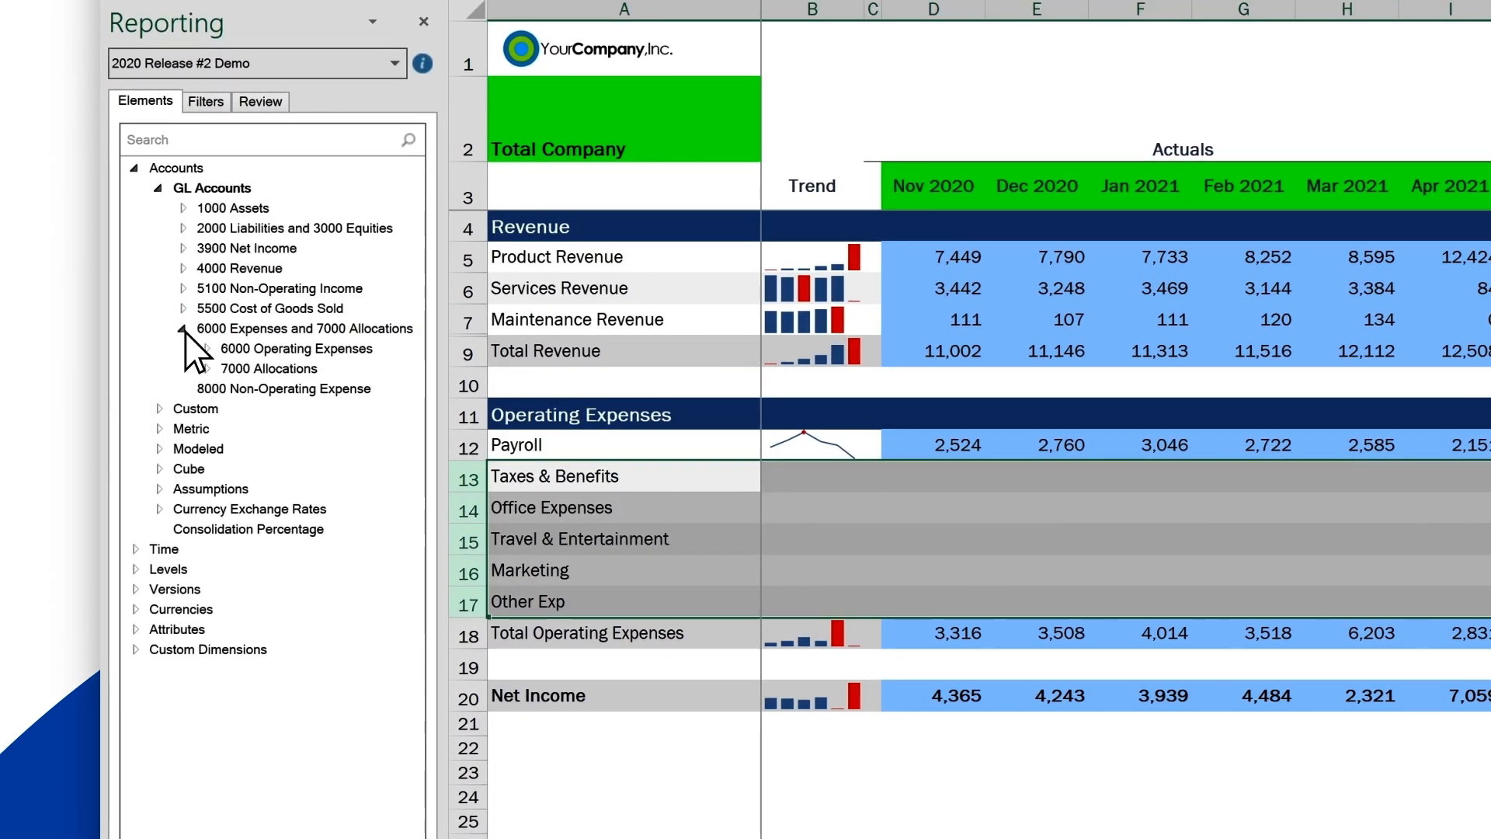
left_click(183, 348)
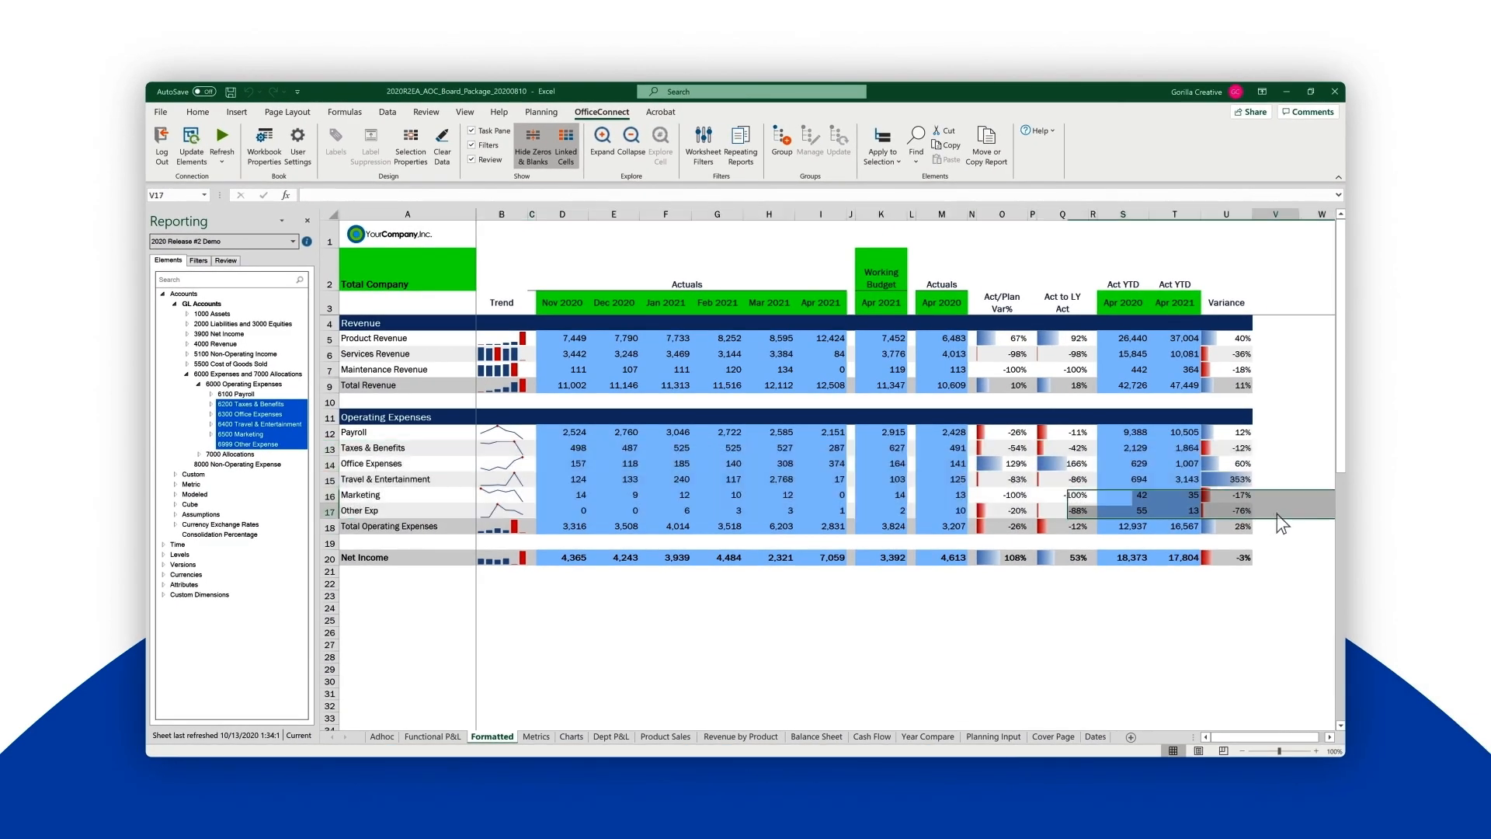
left_click(1277, 512)
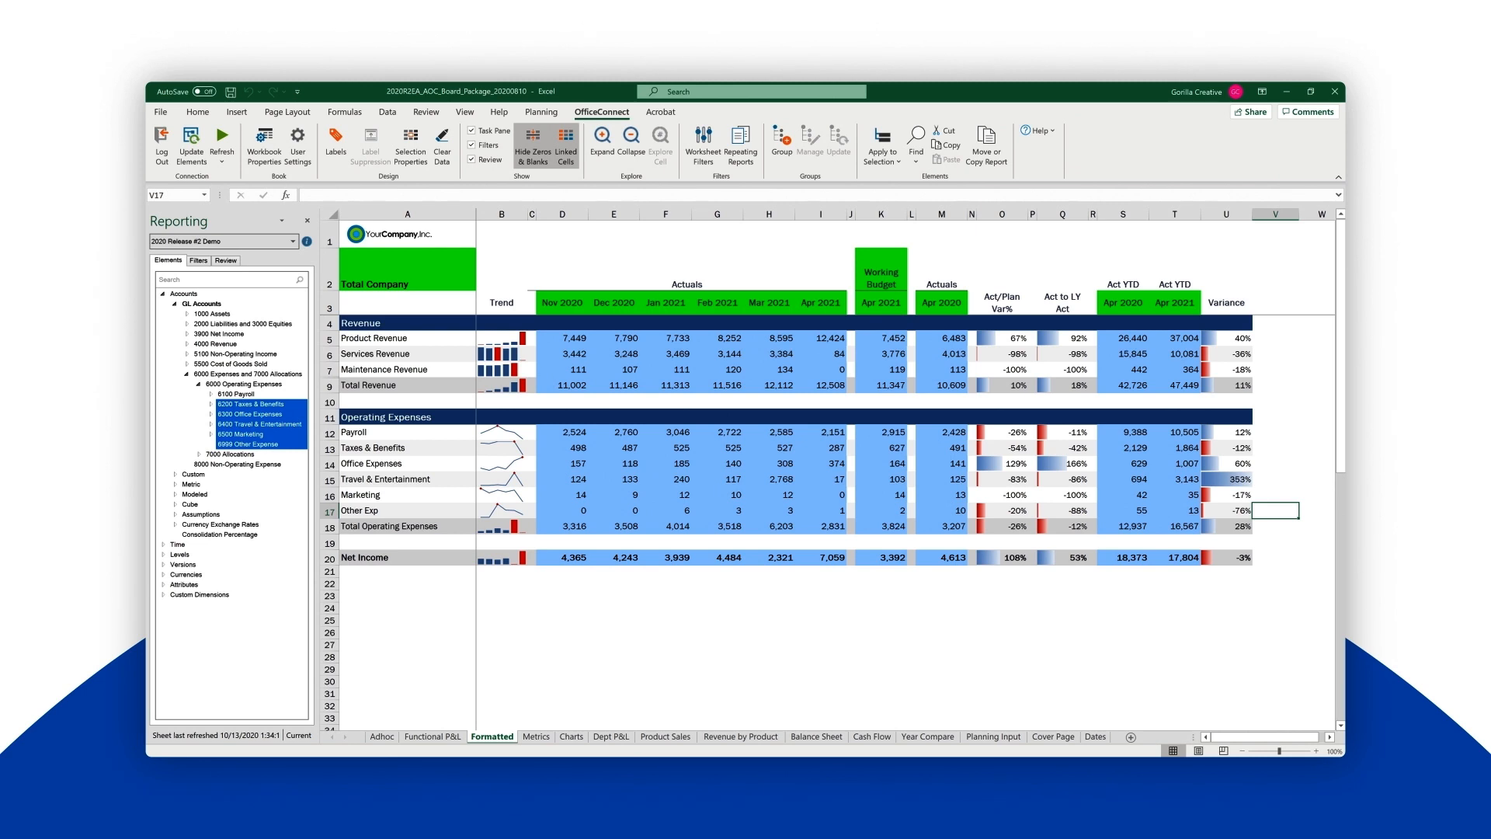
mouse_move(1270, 516)
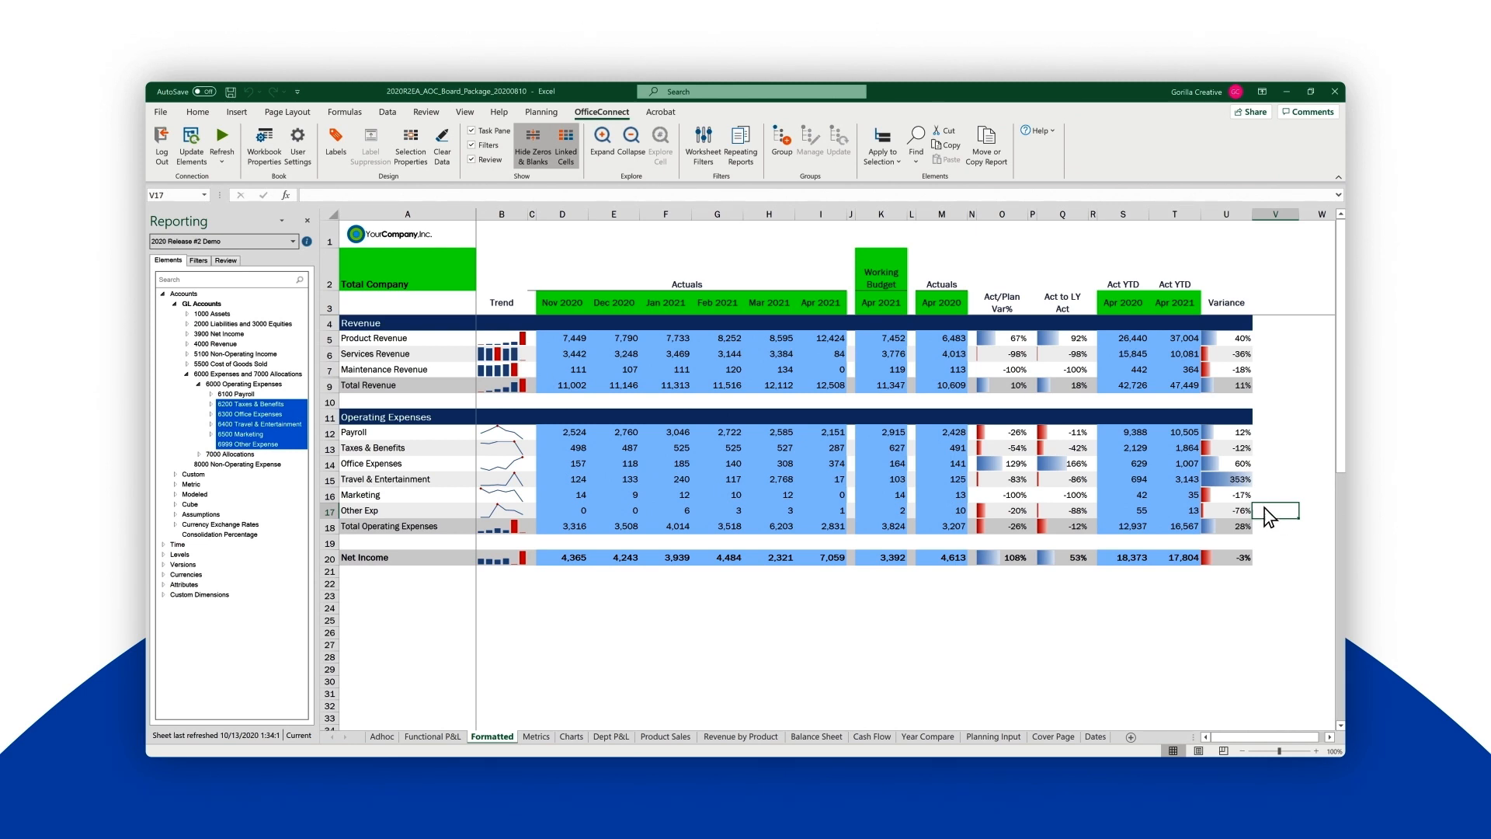
mouse_move(565, 145)
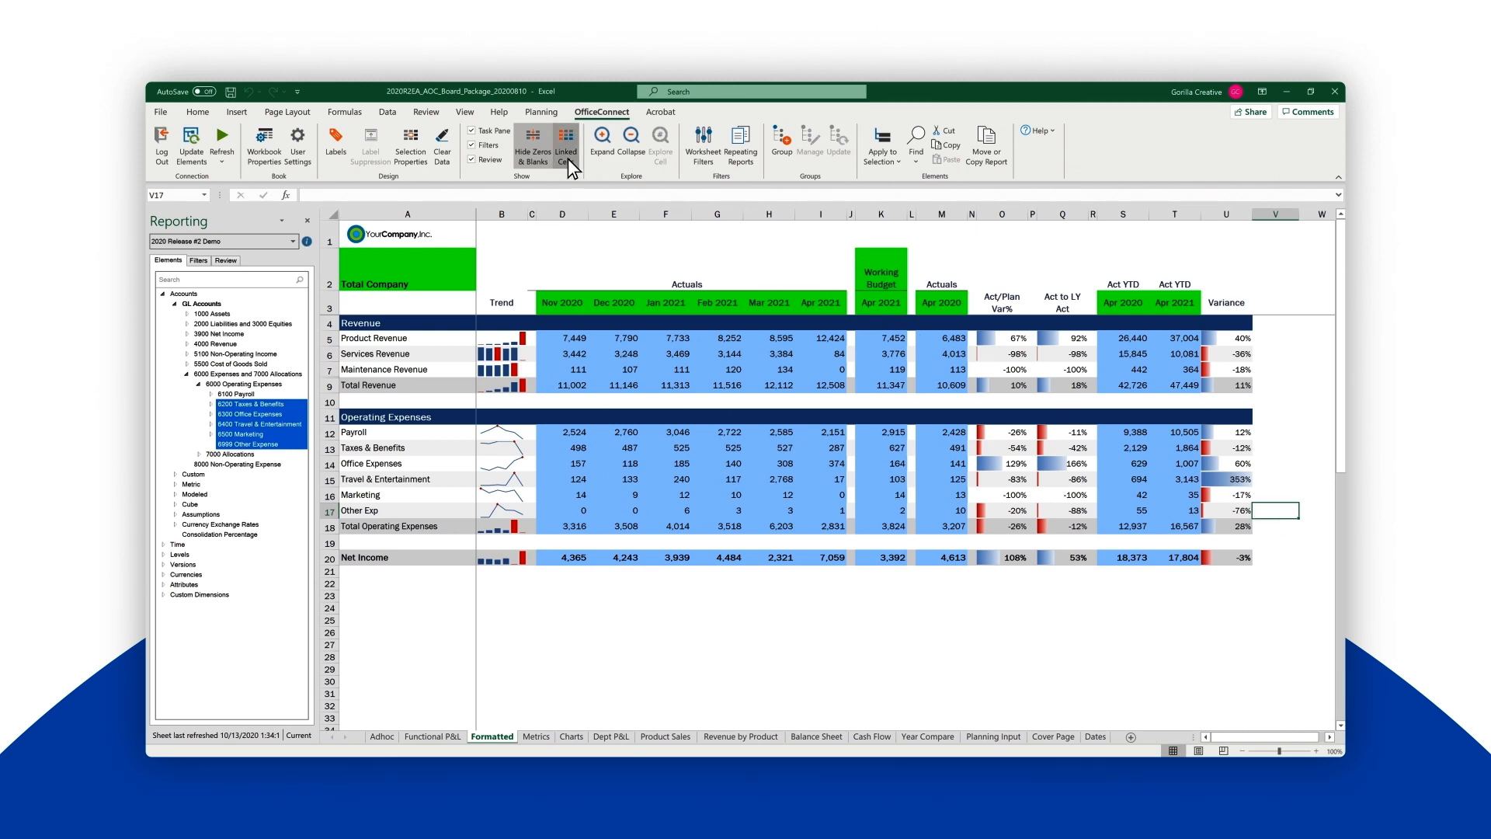
left_click(565, 144)
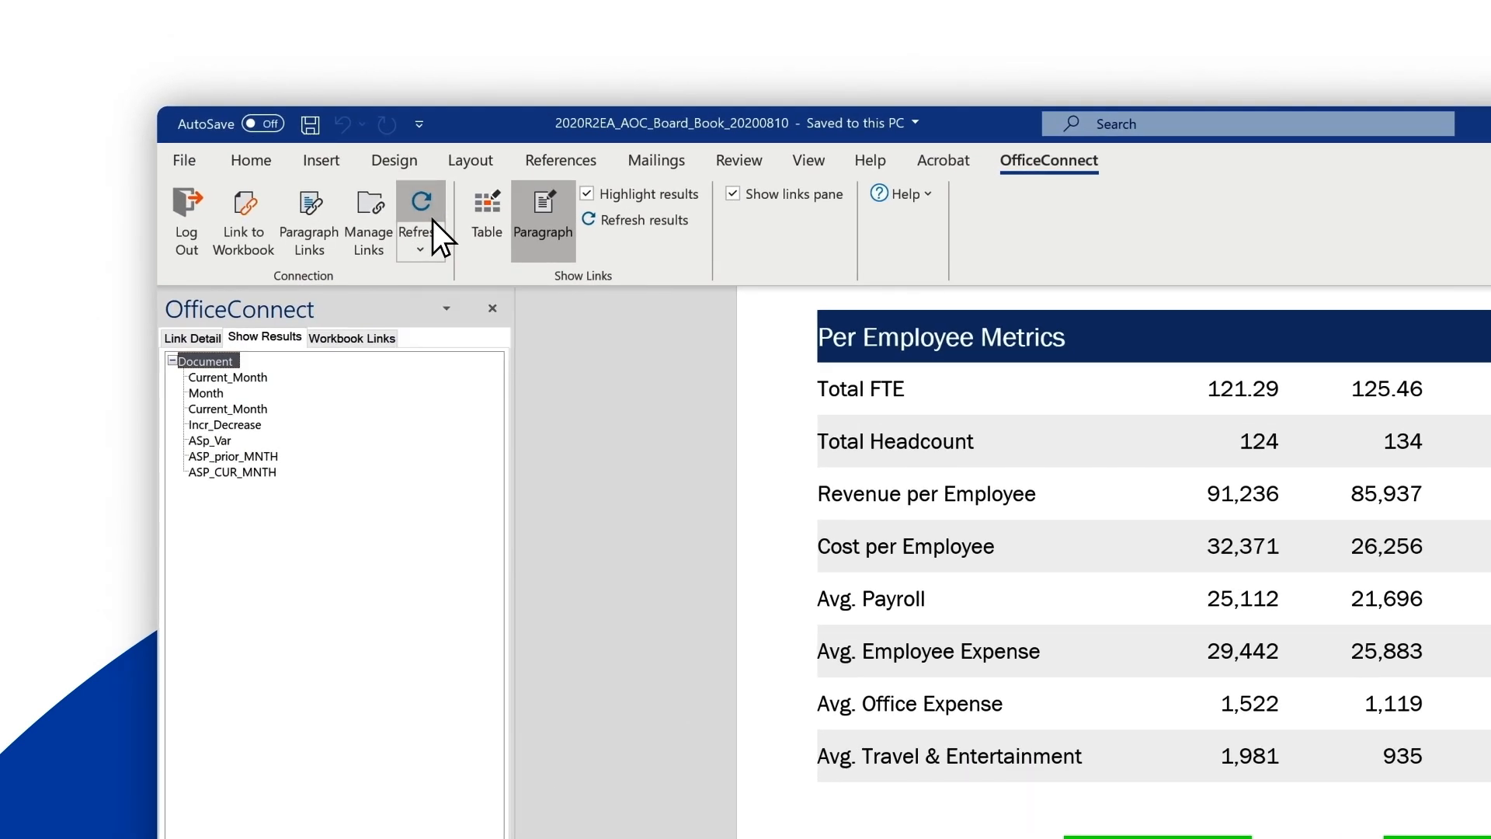
- Refresh the Word board book's linked tables and paragraphs via OfficeConnect
left_click(420, 209)
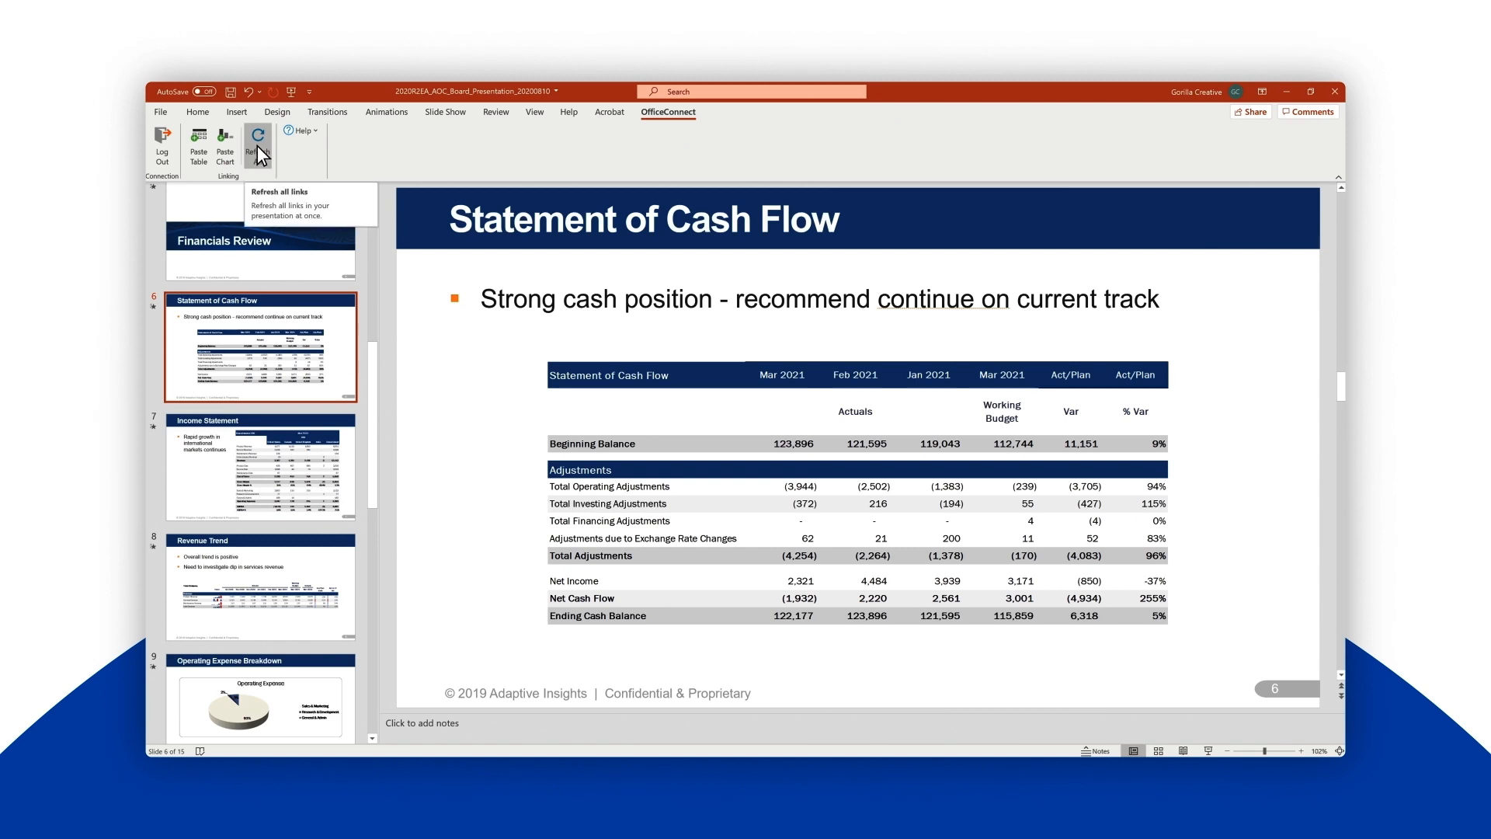
- Refresh all linked tables so the Cash Flow slide shows Apr 2021 figures
left_click(258, 145)
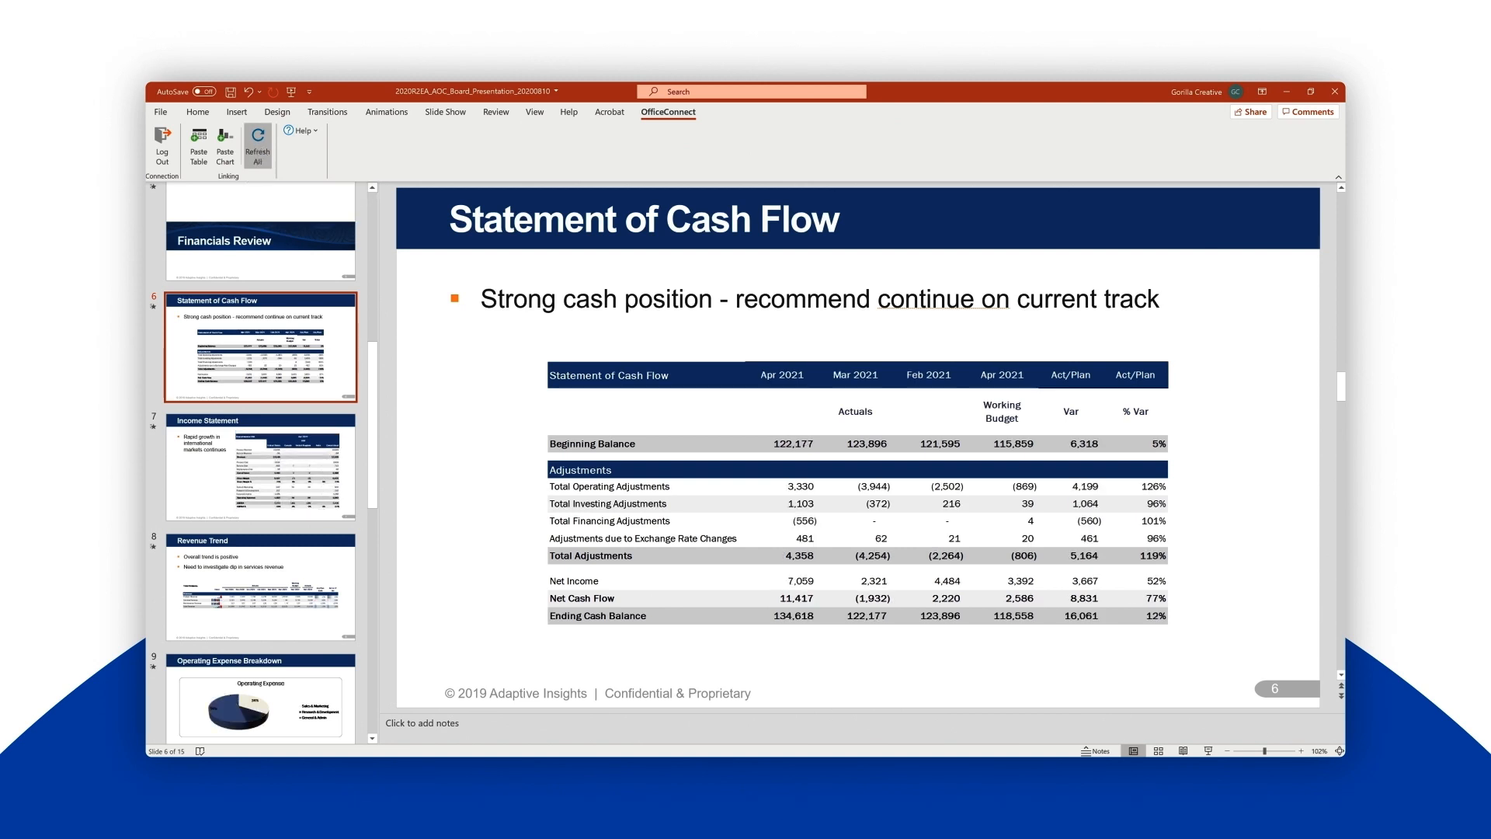